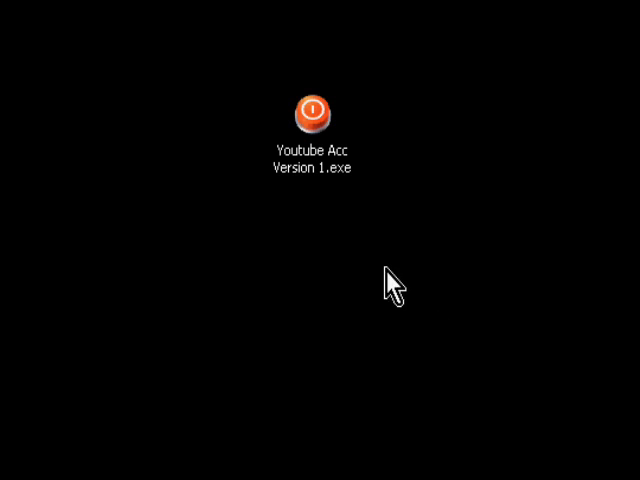
pyautogui.moveTo(324, 212)
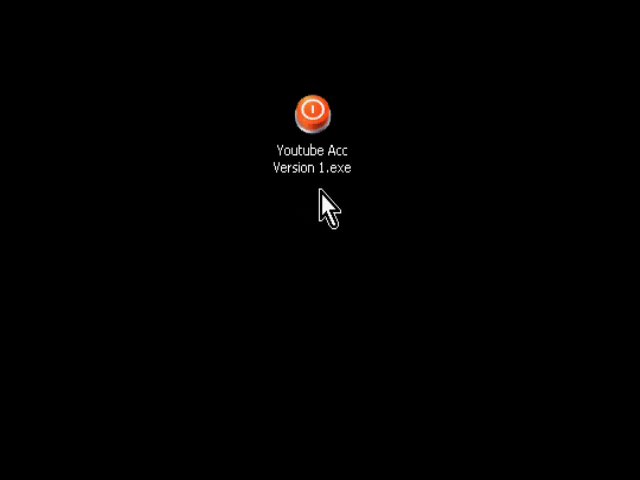
pyautogui.moveTo(332, 176)
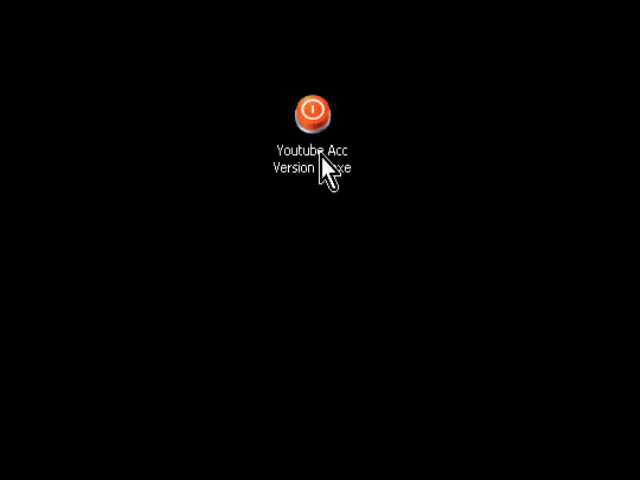
# Launch Youtube Acc Version 1.exe from its desktop icon.
pyautogui.doubleClick(318, 108)
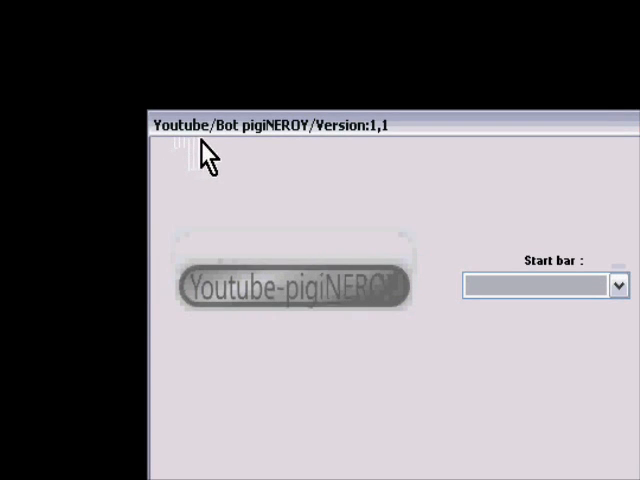
pyautogui.moveTo(324, 156)
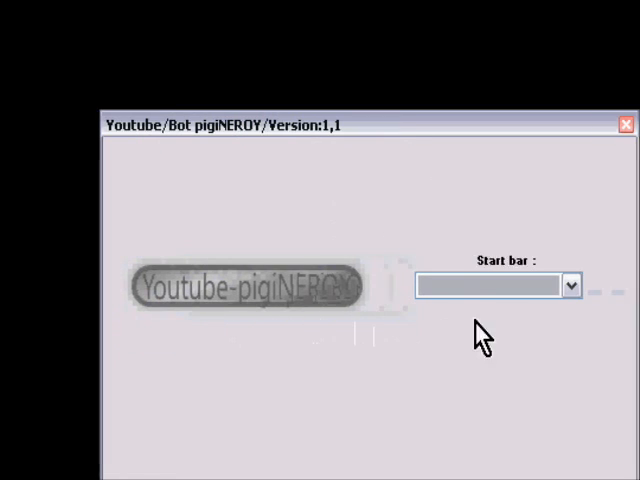
# Choose 'Youtube : 4' as the start bar and start the piGiNEROY bot.
pyautogui.click(572, 286)
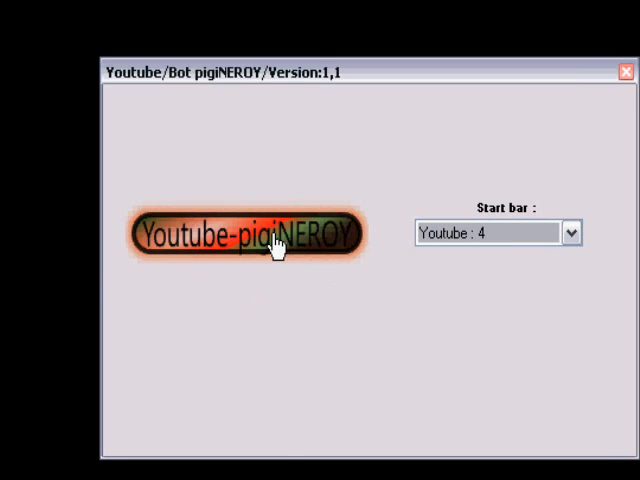
pyautogui.click(252, 232)
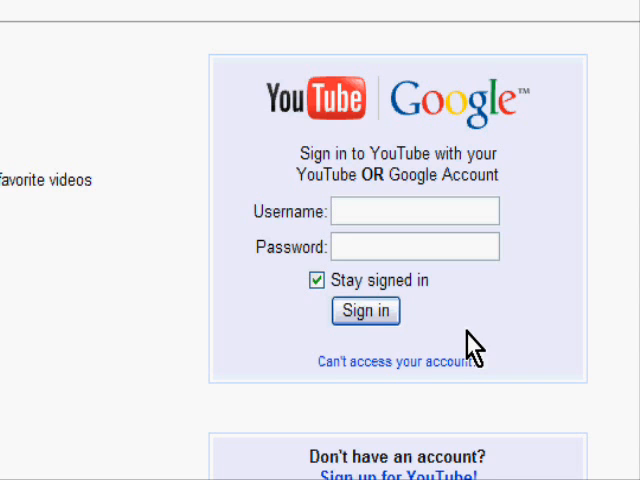
# Sign in to YouTube as pigiNEROY with 'Stay signed in' kept checked.
pyautogui.write('pigiNEROY')
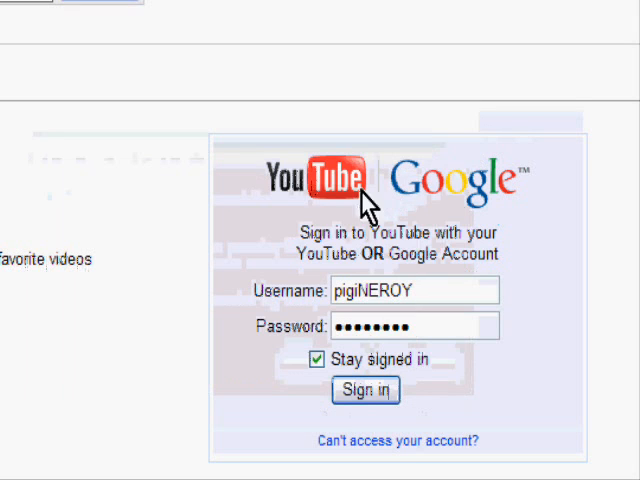
pyautogui.click(364, 390)
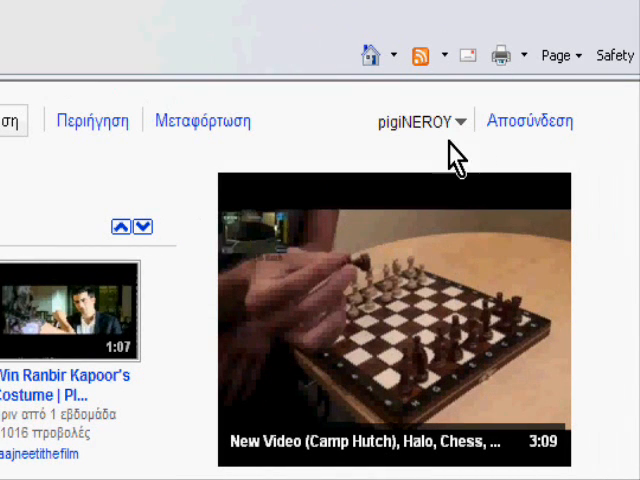
pyautogui.moveTo(416, 160)
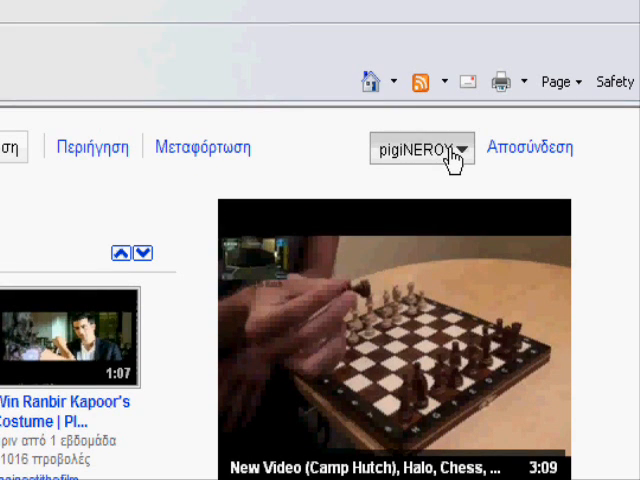
# Go to the signed-in account's own channel via 'Το κανάλι μου'.
pyautogui.click(420, 148)
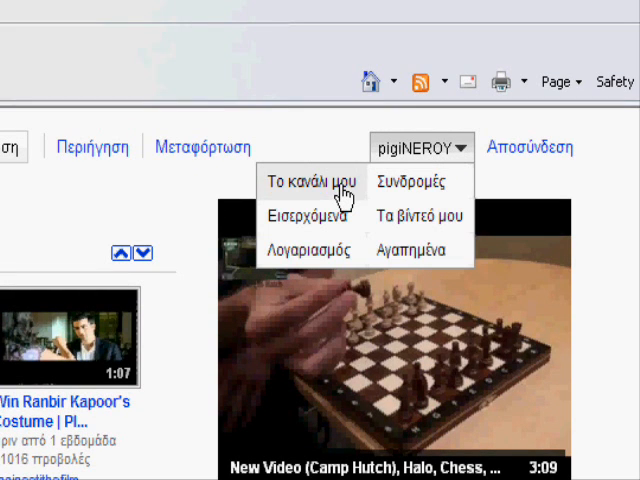
pyautogui.click(310, 180)
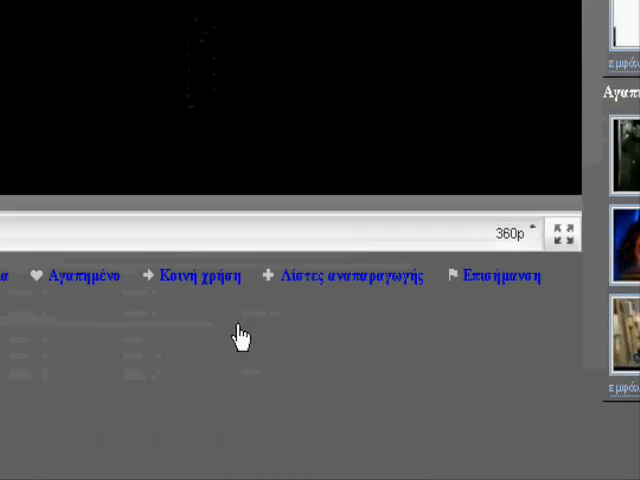
pyautogui.scroll(-3)
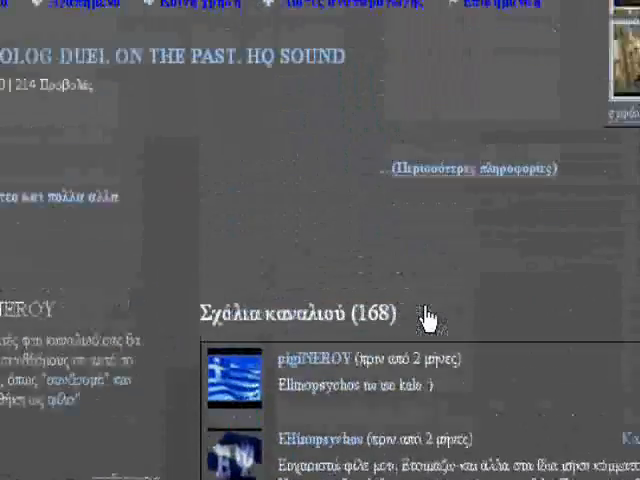
pyautogui.scroll(3)
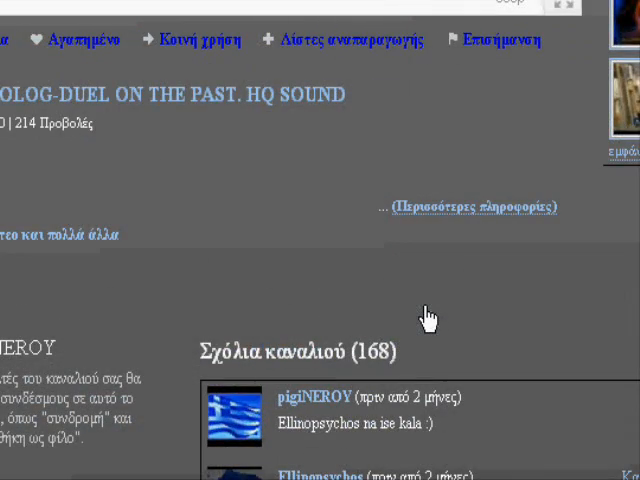